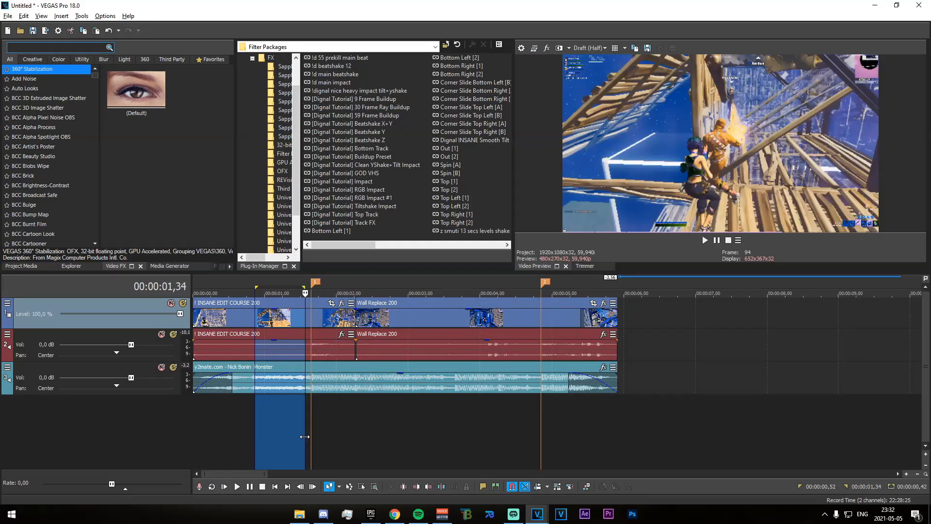
- Add a velocity envelope to the first clip and set the easing of its ramp points
right_click(357, 344)
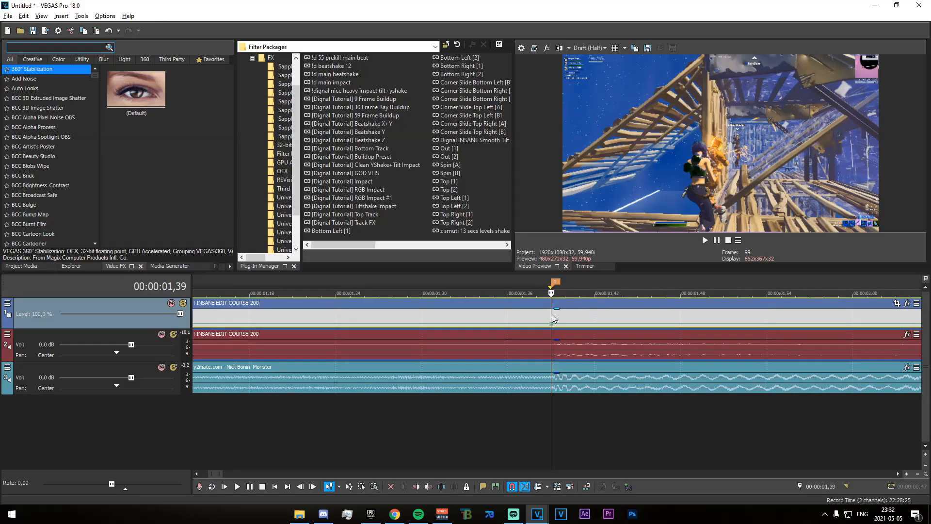
mouse_move(711, 165)
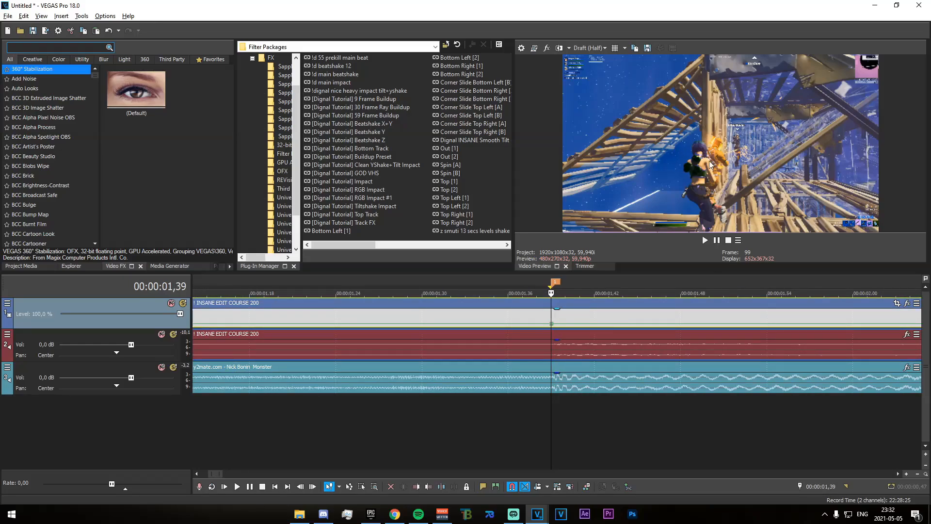
mouse_move(696, 146)
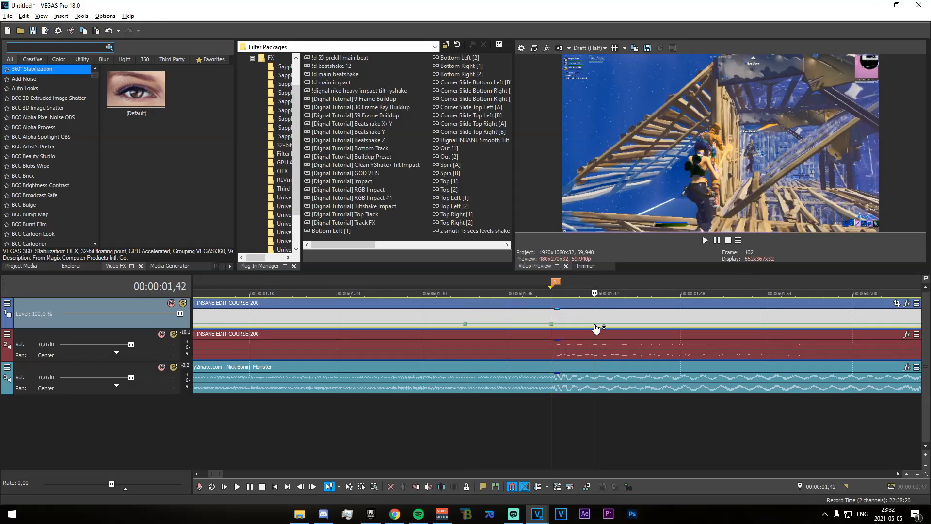
right_click(597, 328)
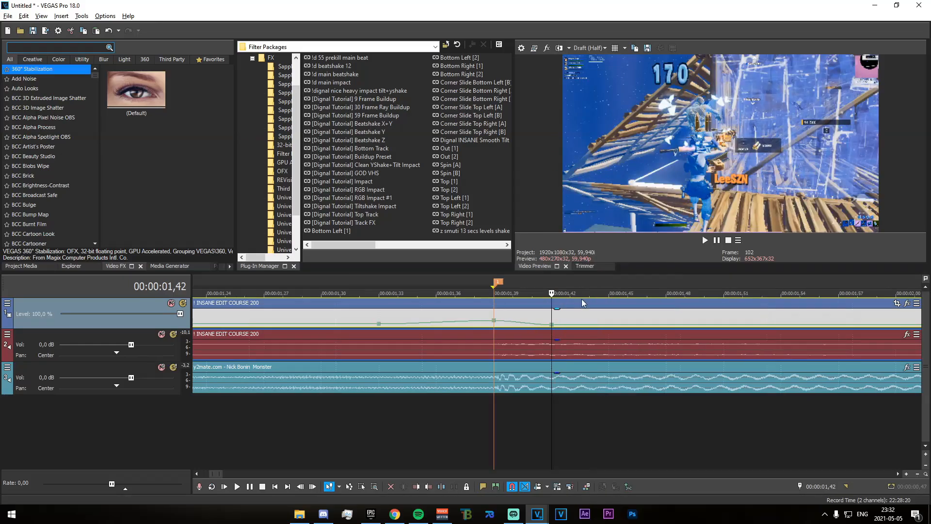
right_click(379, 322)
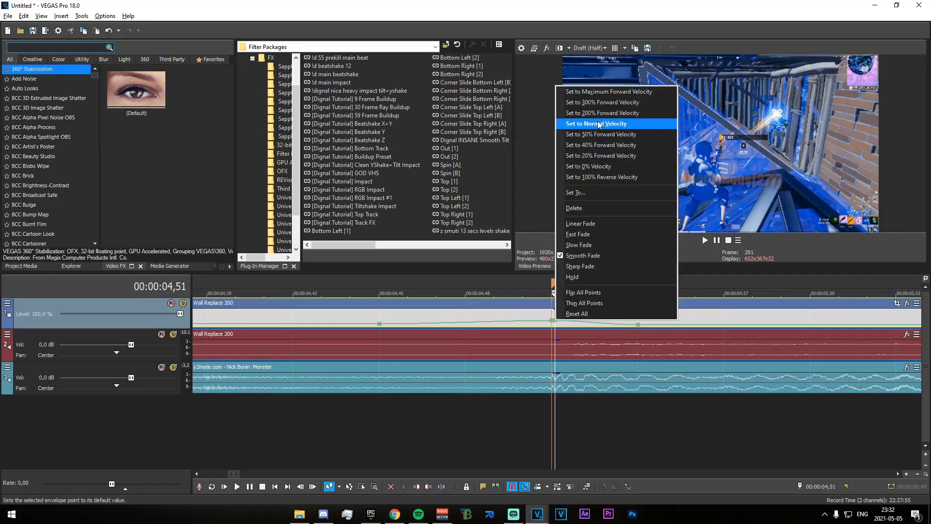
- Set the last ramp point to normal velocity and close the clip's Event FX window after review
click(596, 124)
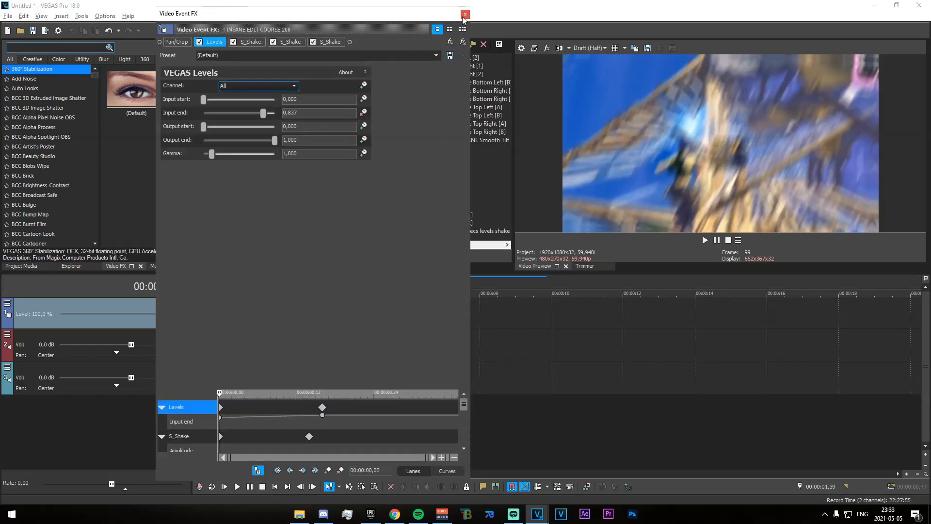
click(465, 13)
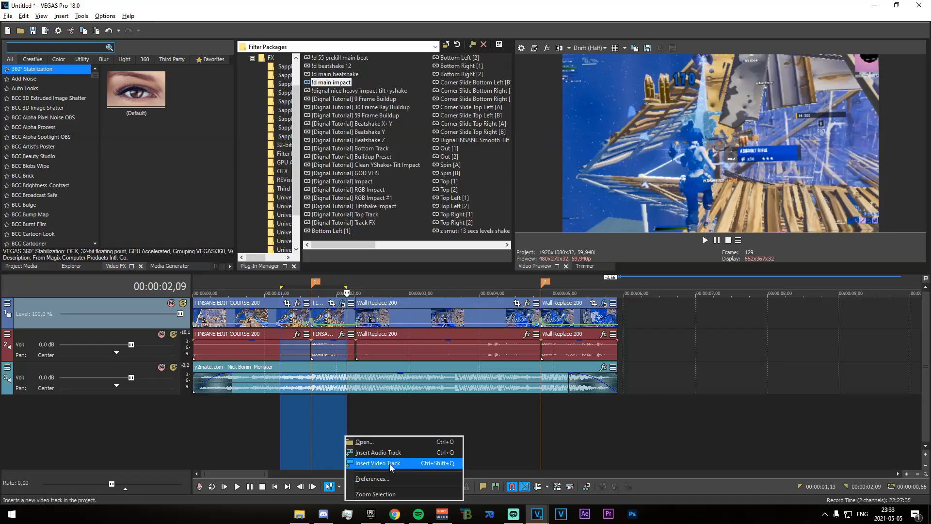
- Insert a new video track at the top of the project for the Wall Replace 200 copy
click(378, 463)
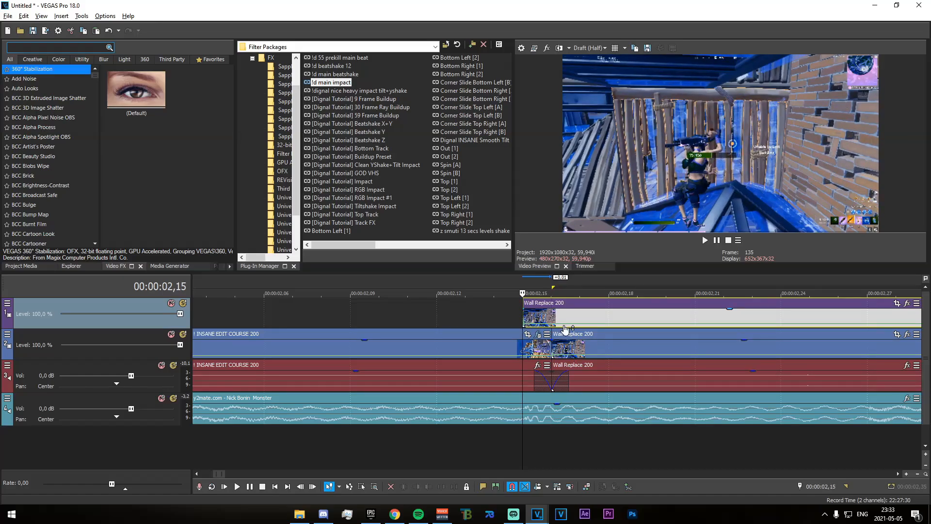
right_click(565, 329)
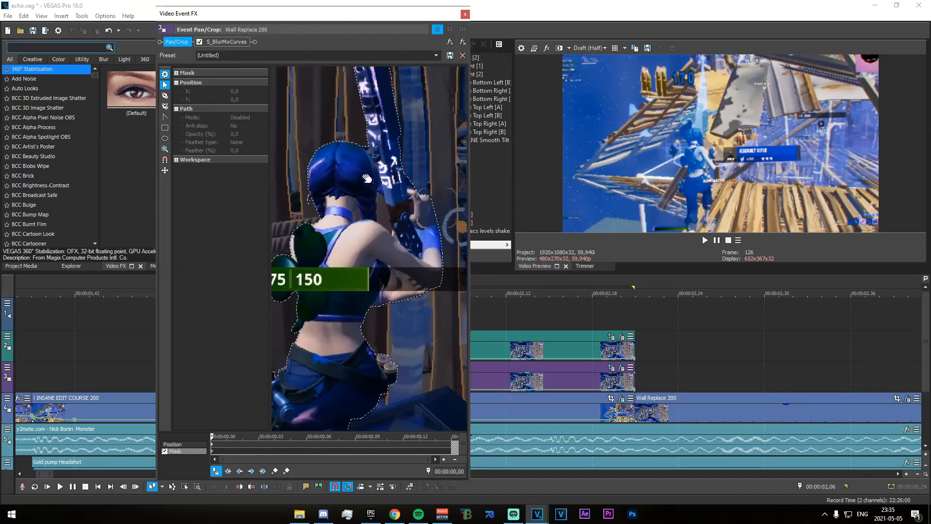
mouse_move(324, 215)
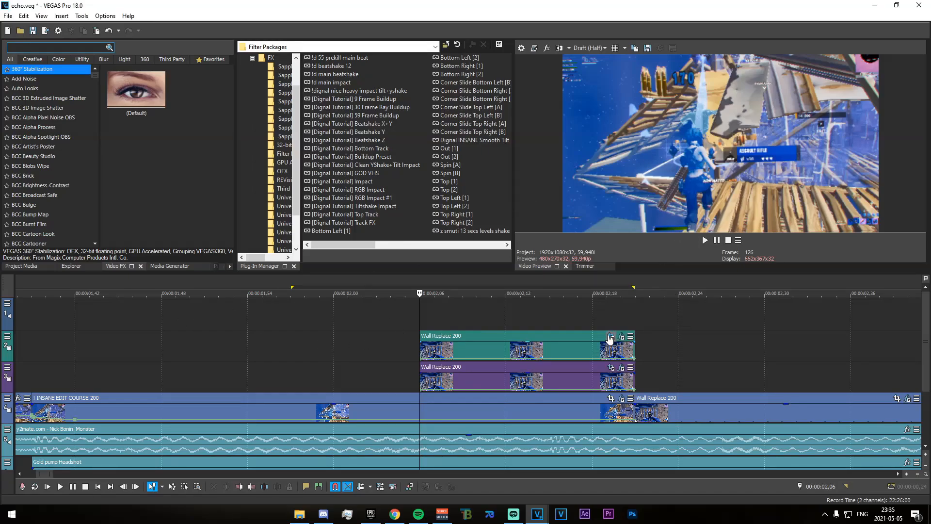
- Bring up Pan/Crop mask editing on the second Wall Replace 200 copy
click(610, 336)
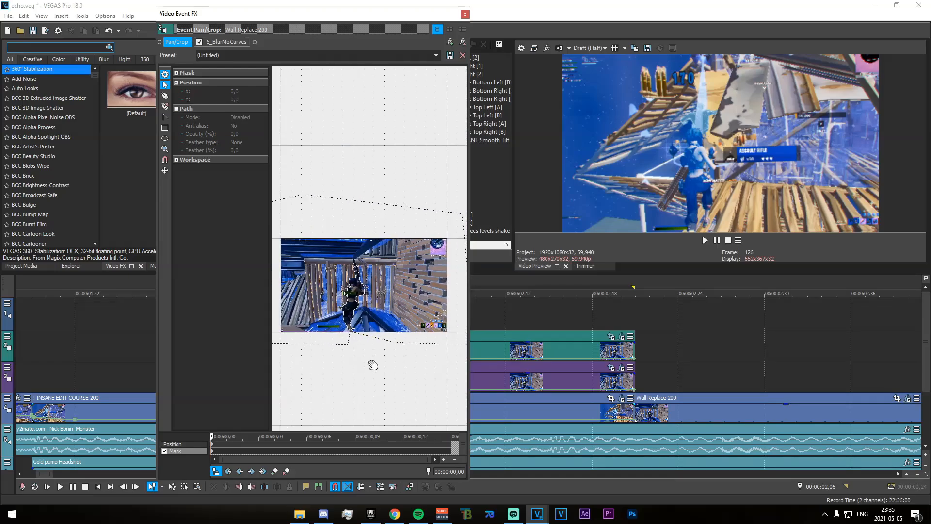
mouse_move(408, 311)
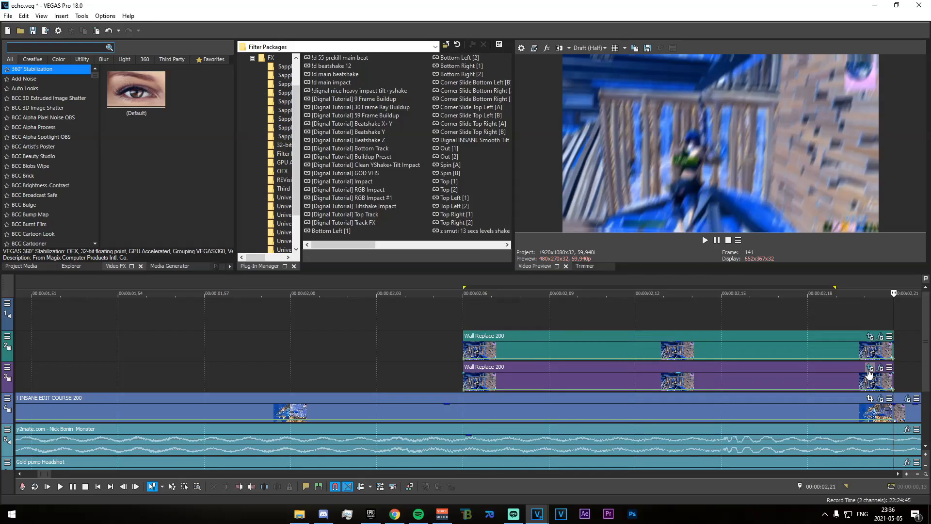
- Inspect the S_BlurMoCurves Shift Y keyframes animating to -0.800 on the Wall Replace copy
click(869, 367)
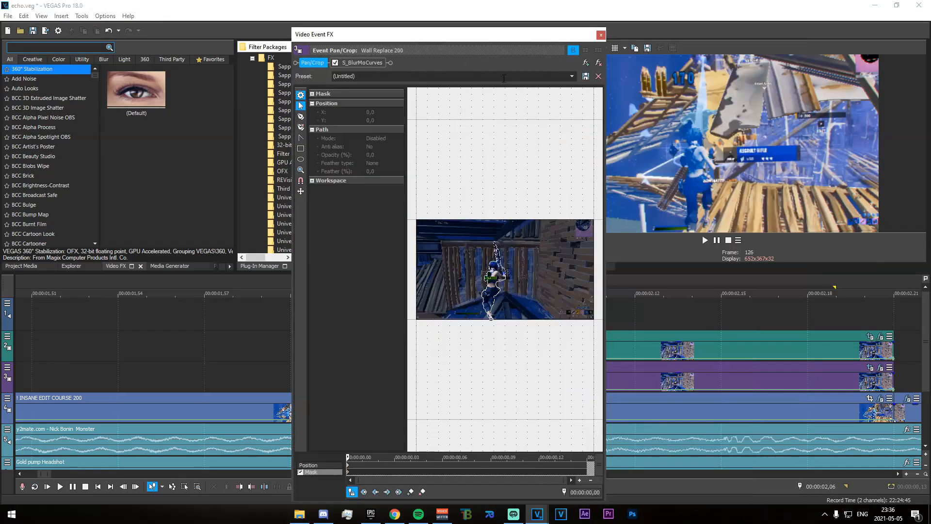
click(362, 62)
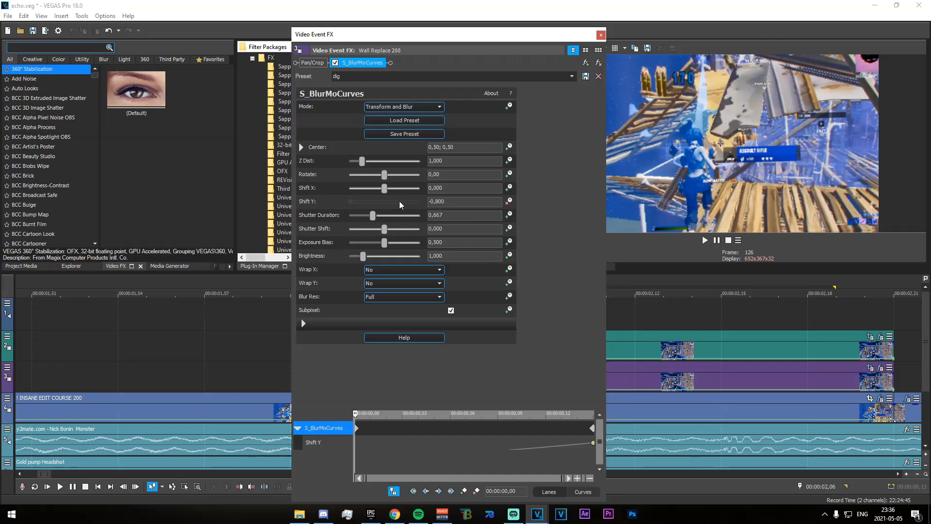
mouse_move(353, 497)
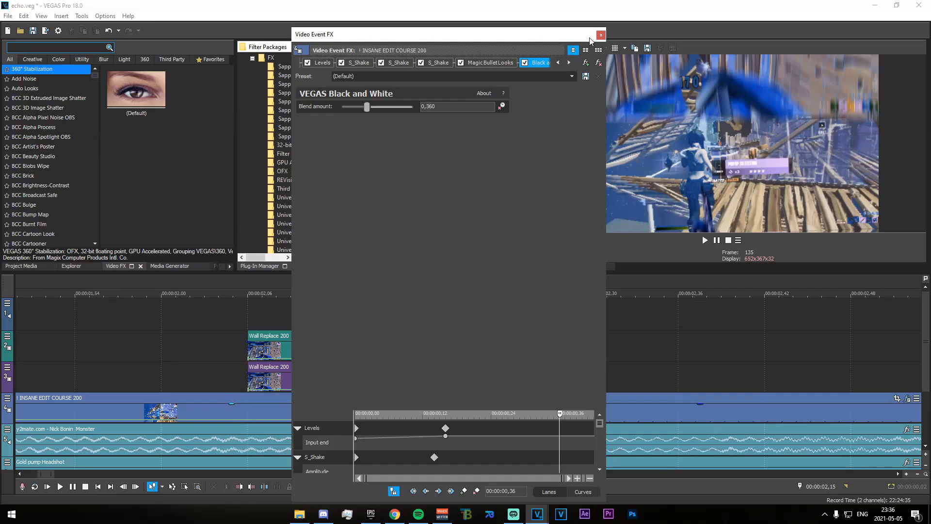
- Close the Video Event FX window of the INSANE EDIT COURSE 200 clip
click(601, 34)
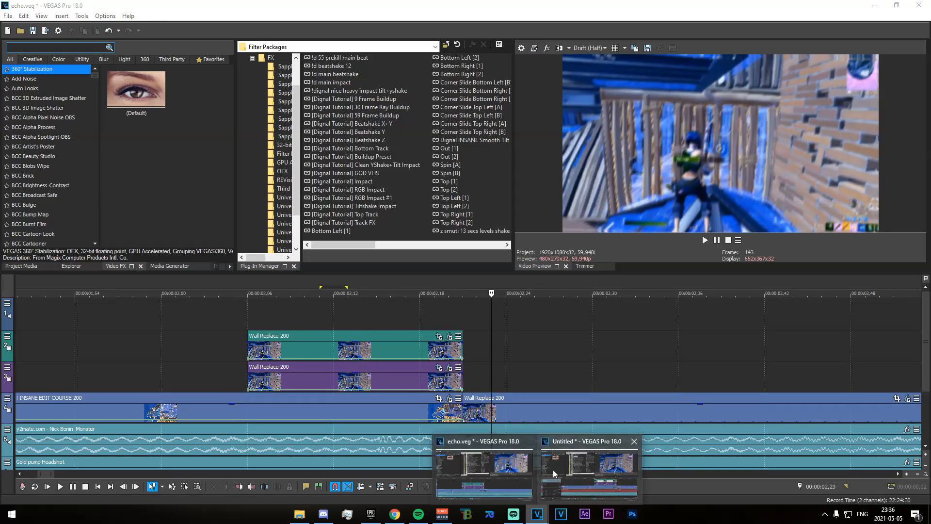
- Switch to the Untitled VEGAS project window holding the stacked Wall Replace copies
click(588, 472)
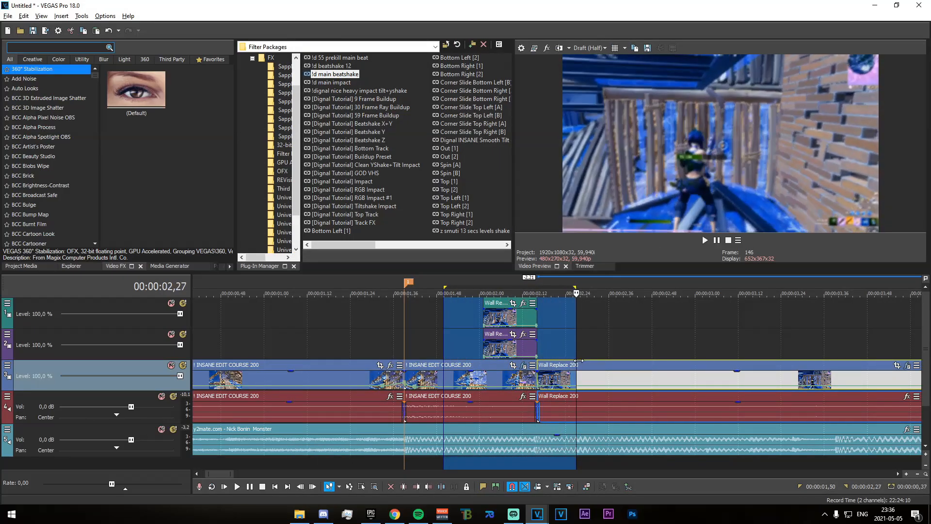
key(alt+tab)
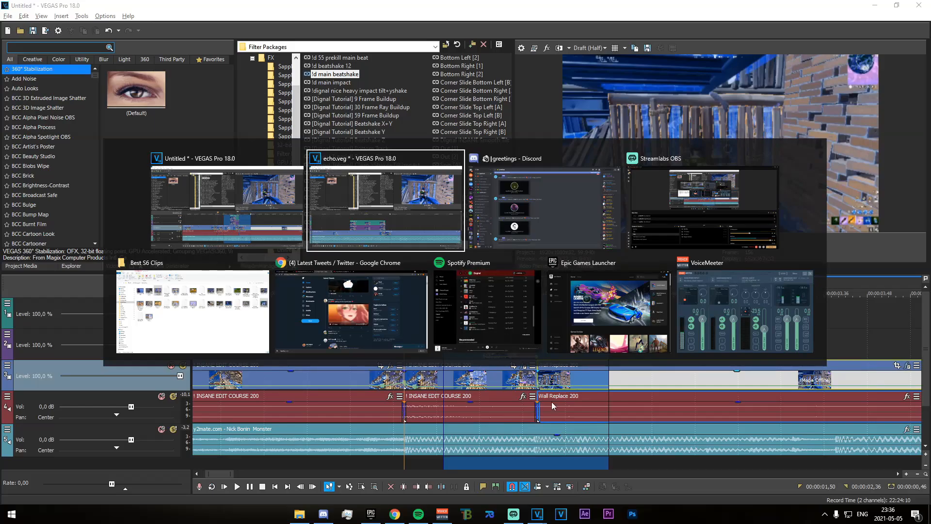